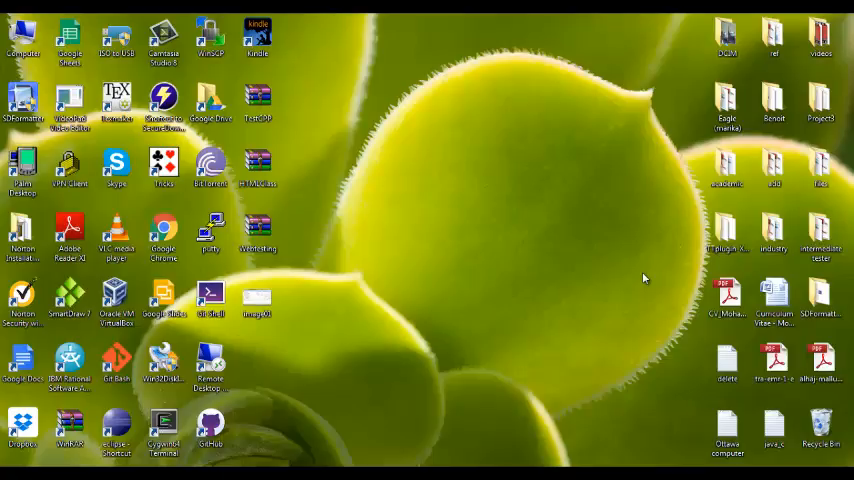
Launch a Cygwin terminal window from the desktop shortcut.
click(210, 428)
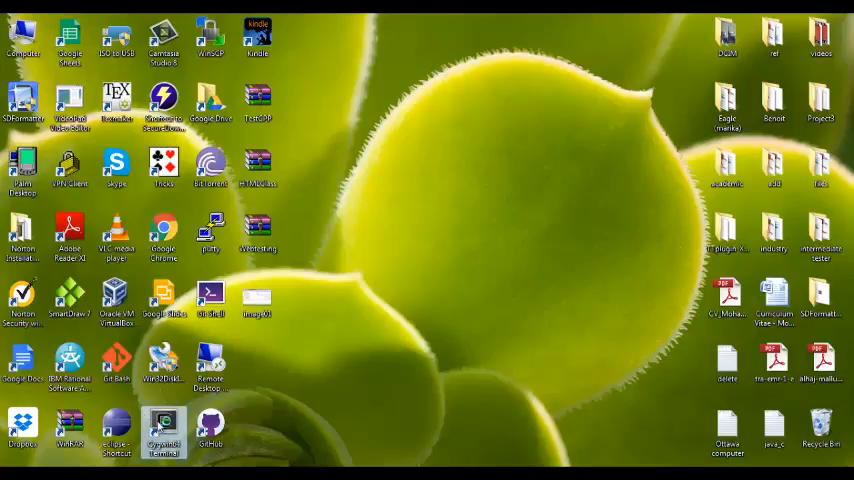
double_click(164, 432)
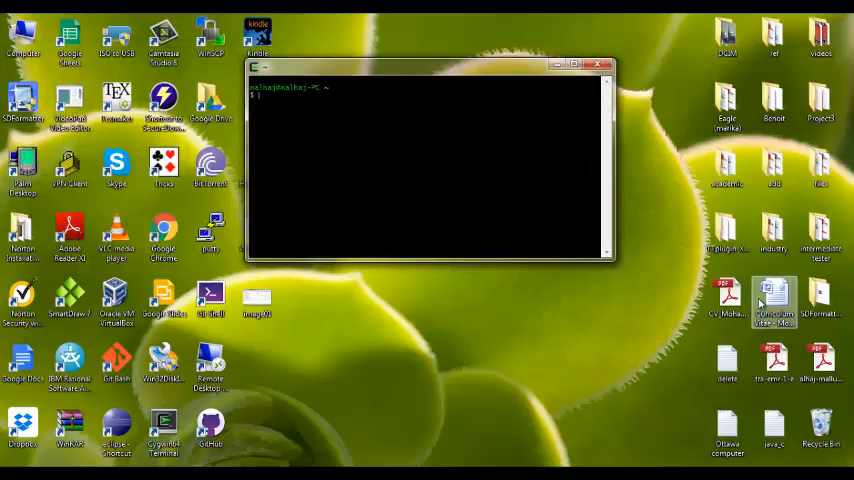
List the home folder, change into avio605/HTMLClass/, then into its bin folder listing the .class file.
text(ls)
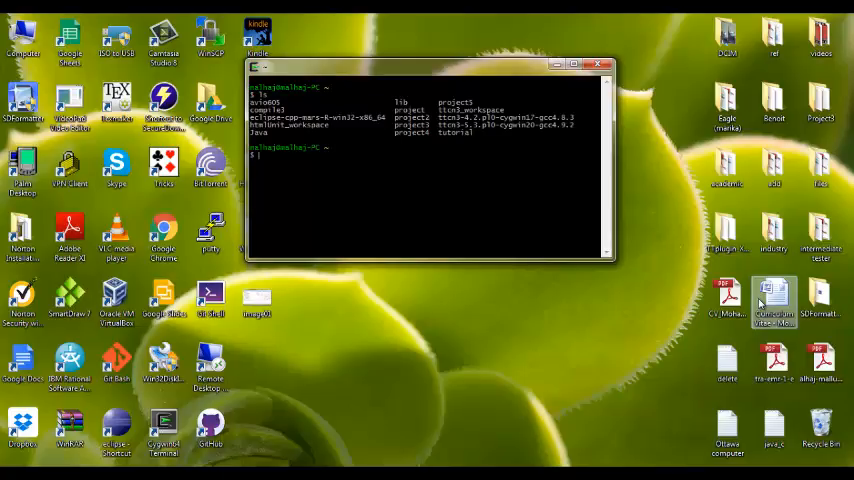
text(cd)
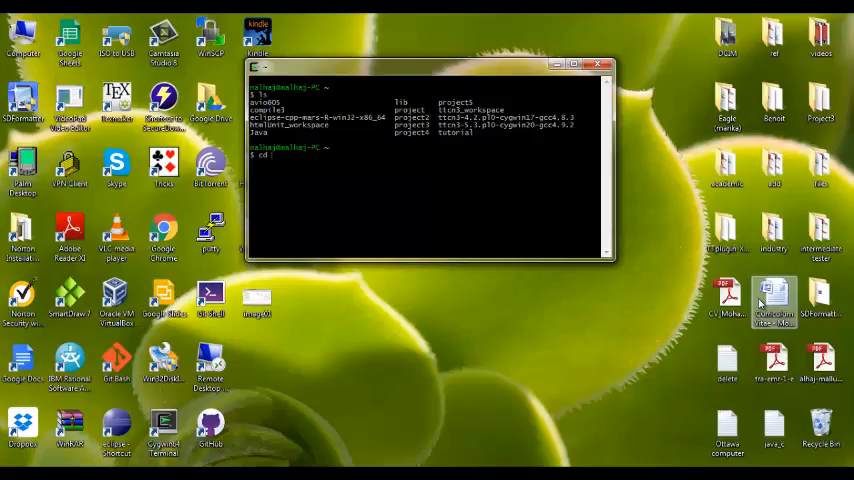
text(a)
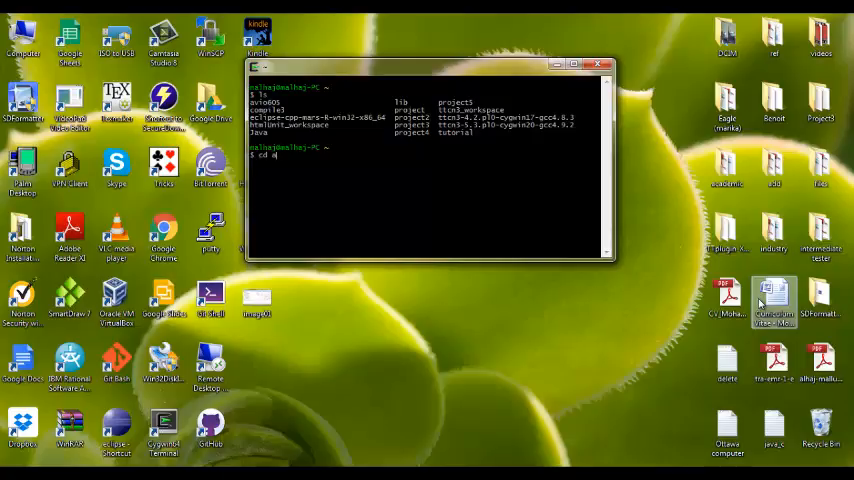
text(vio605/)
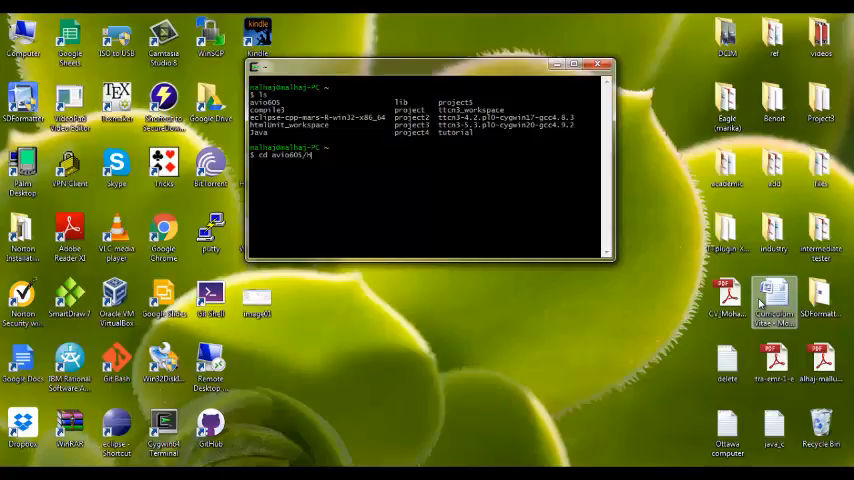
text(HTMLClass/)
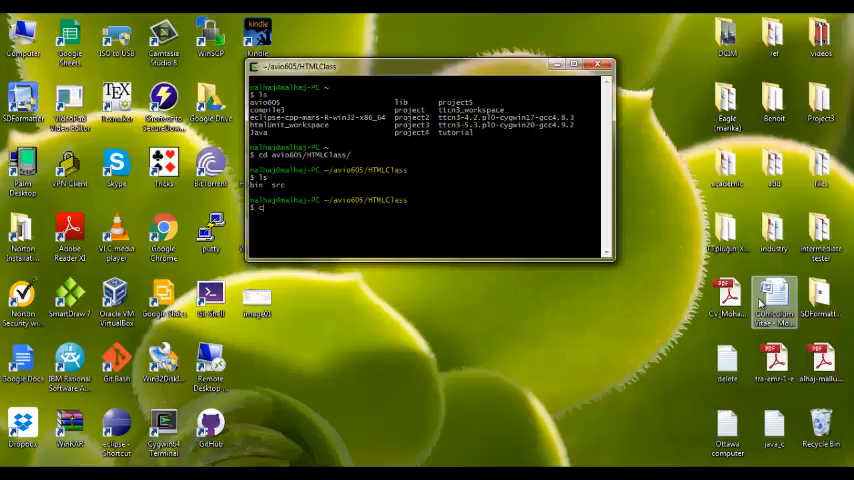
text(cd bin/)
text(ls)
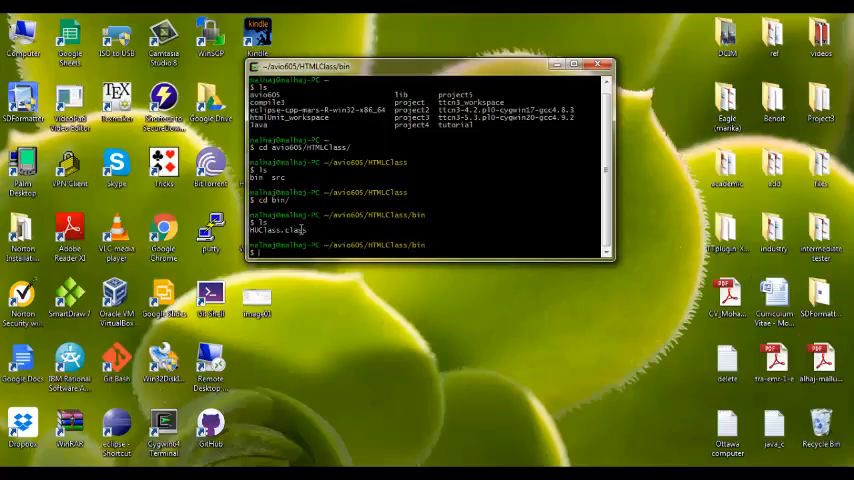
mouse_move(476, 276)
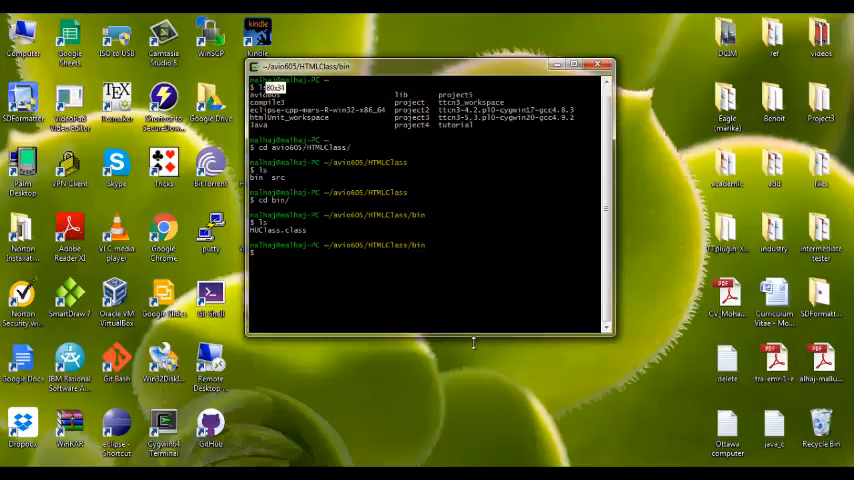
Echo $CLASSPATH (prints empty) and then echo a second $J... environment variable.
text(j)
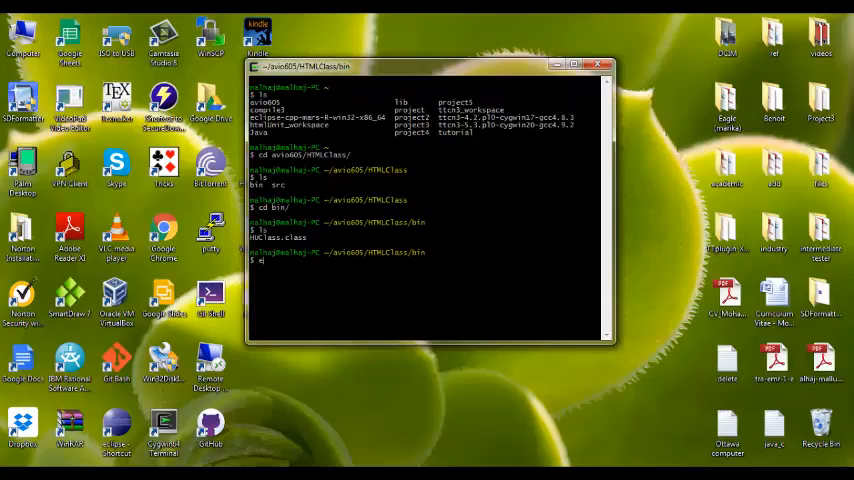
text(echo)
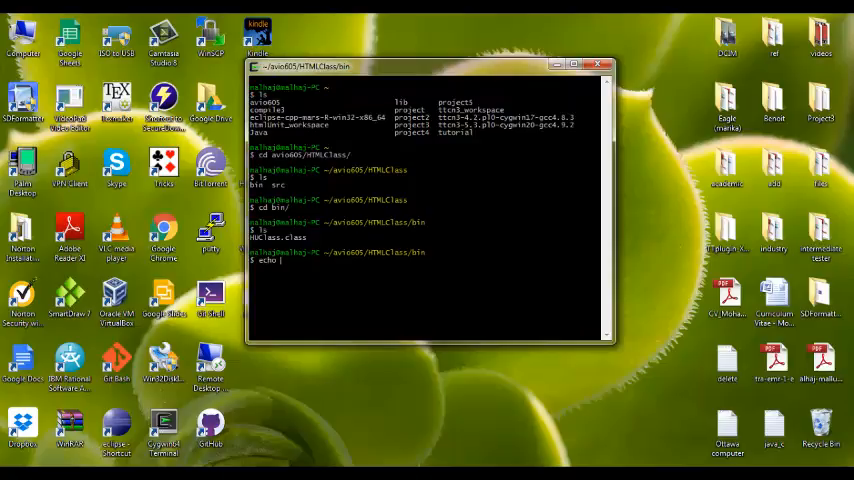
text($)
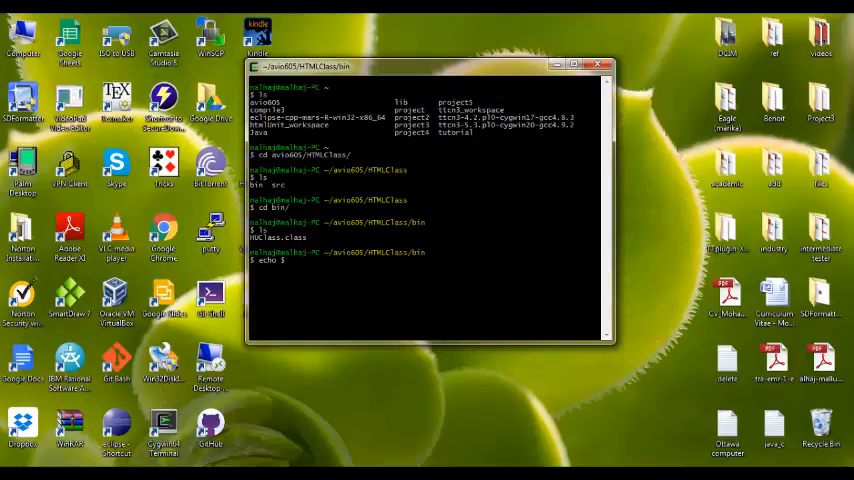
text($CLASSP)
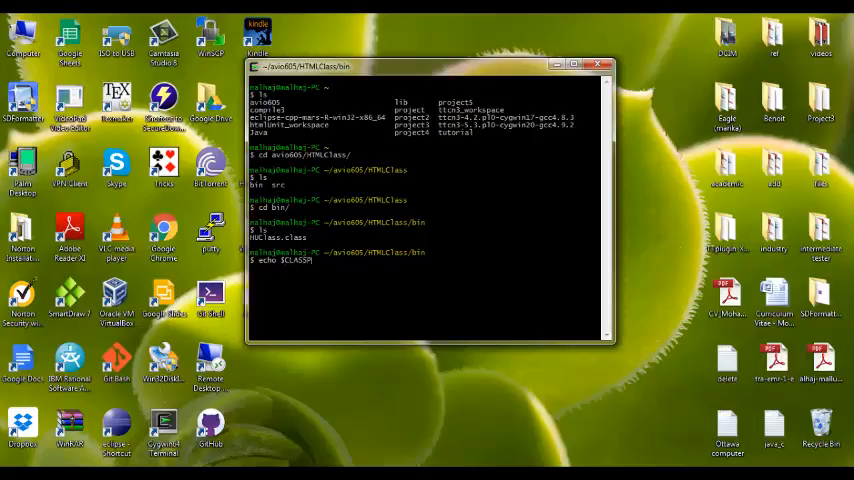
text(ATH)
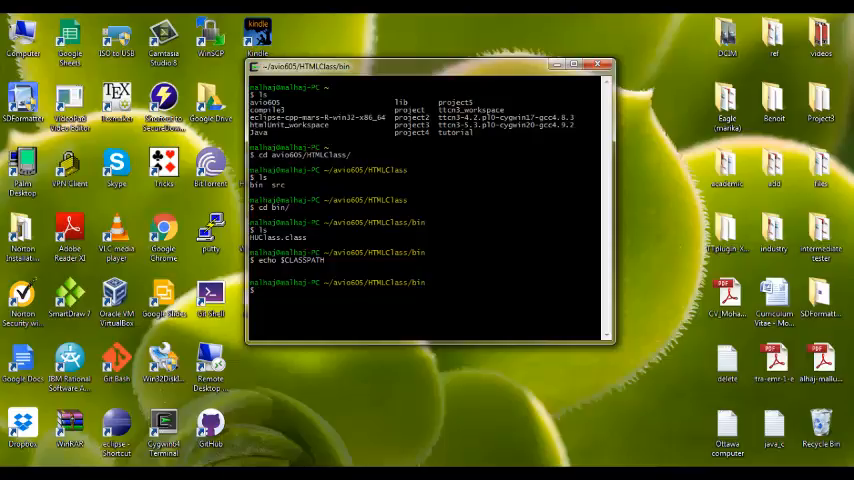
text(echo)
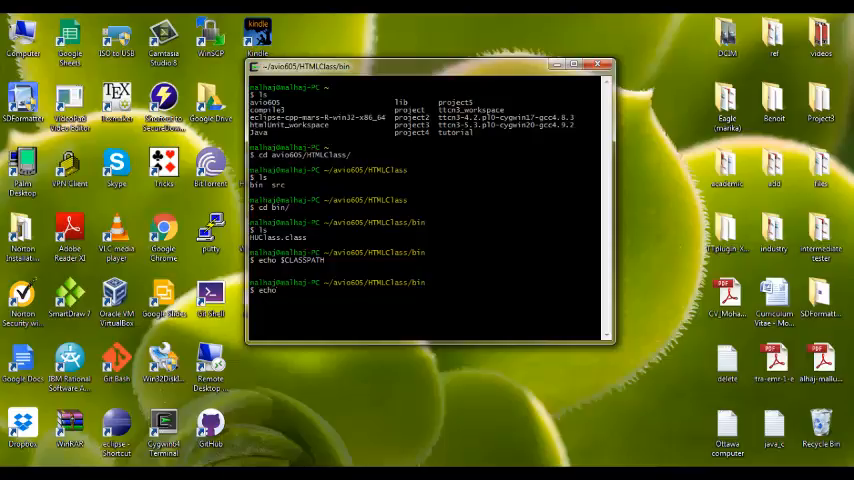
text($J)
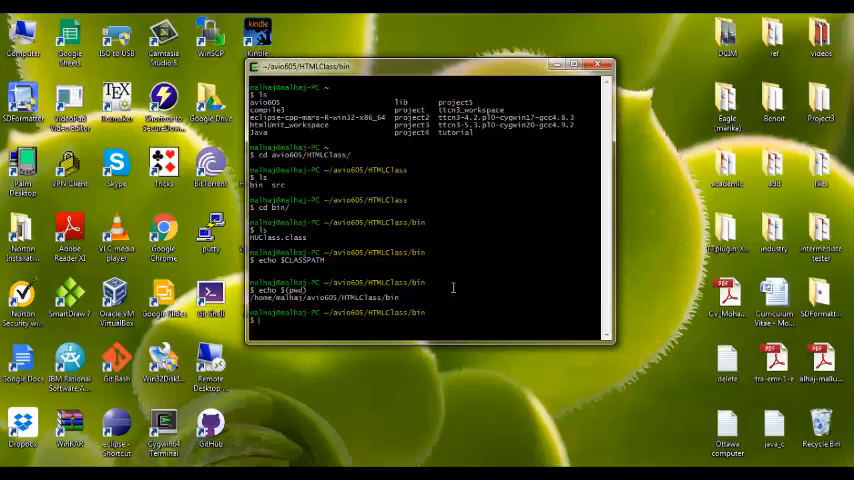
Assign CLASSPATH=$(pwd) so it holds the current HTMLClass/bin folder.
text(CLASS)
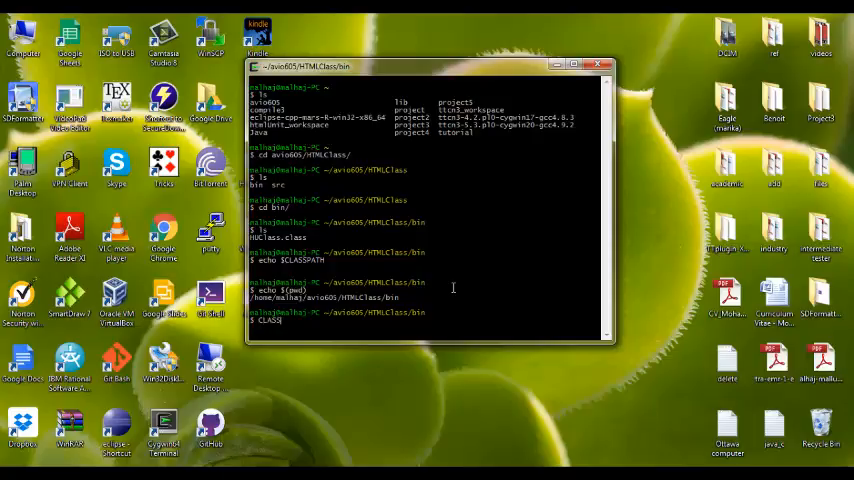
text(PATH=$()
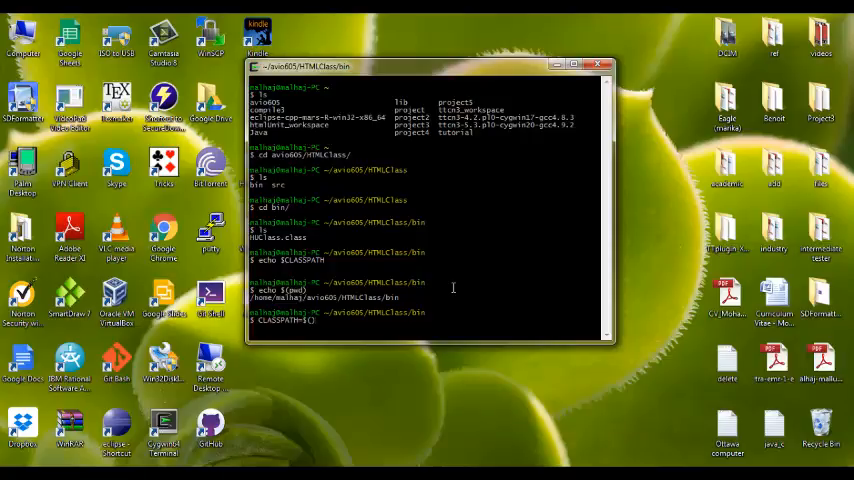
text($(pwd))
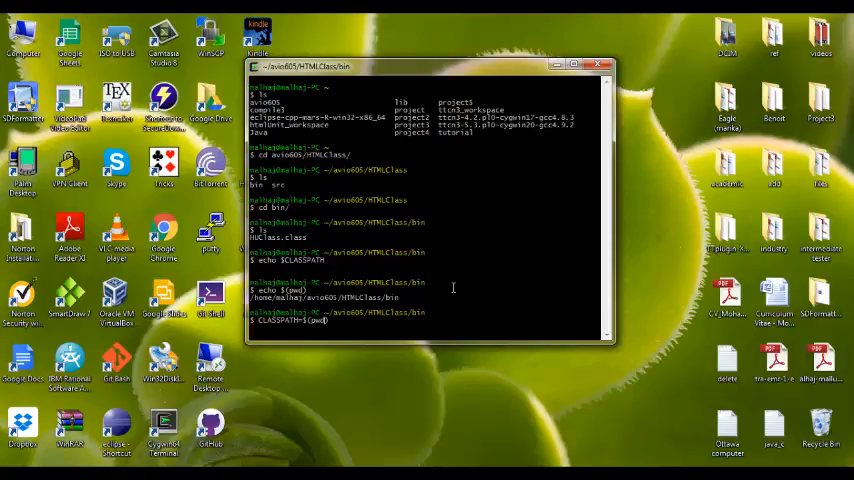
key(Return)
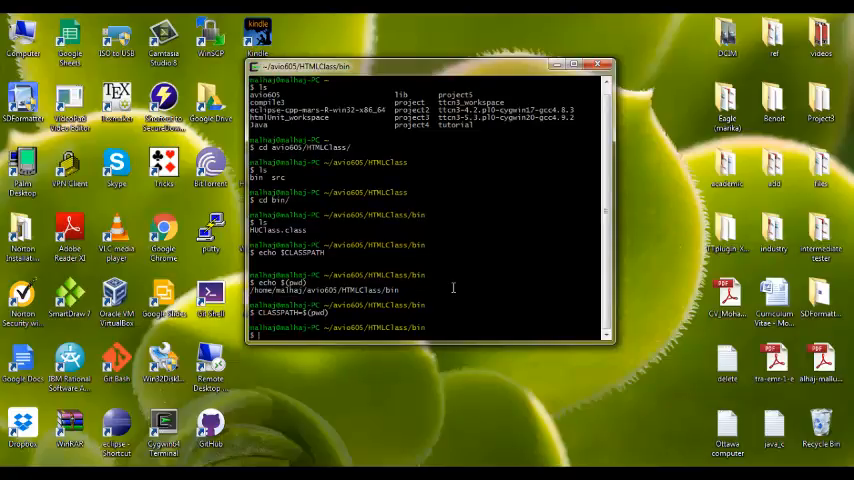
Export CLASSPATH and echo it to confirm the full bin path prints.
text(export CLASSPATH)
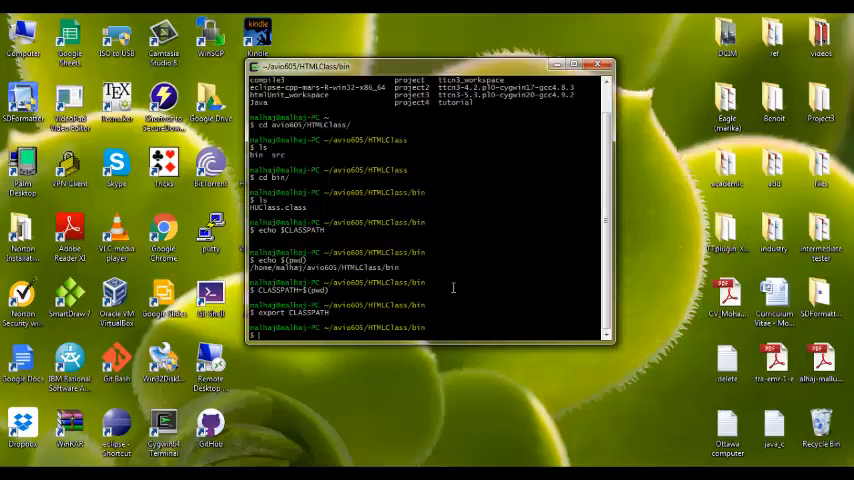
text(ed)
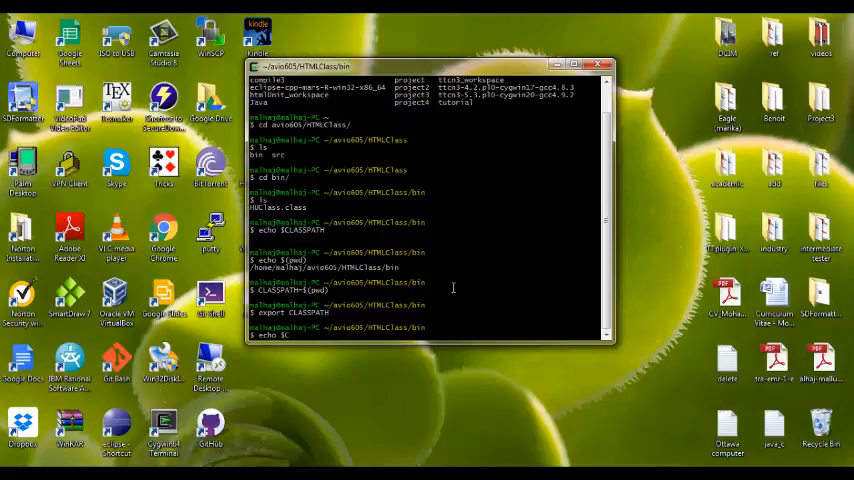
text(LASSPATH)
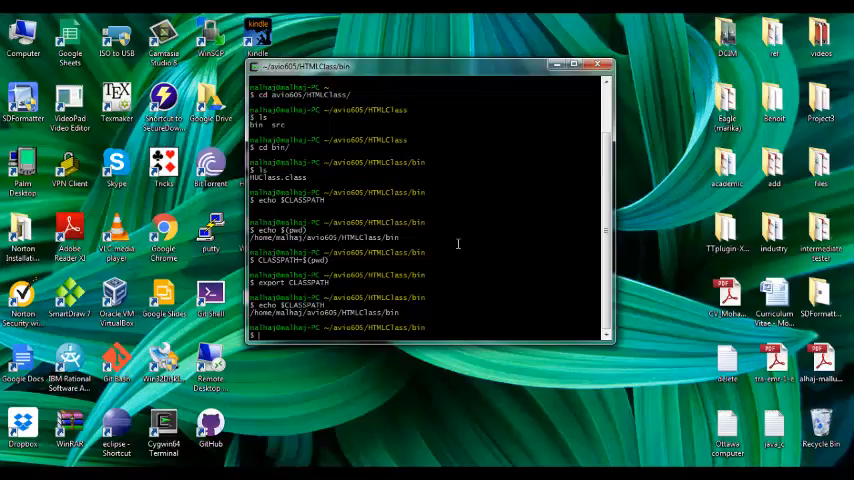
mouse_move(402, 308)
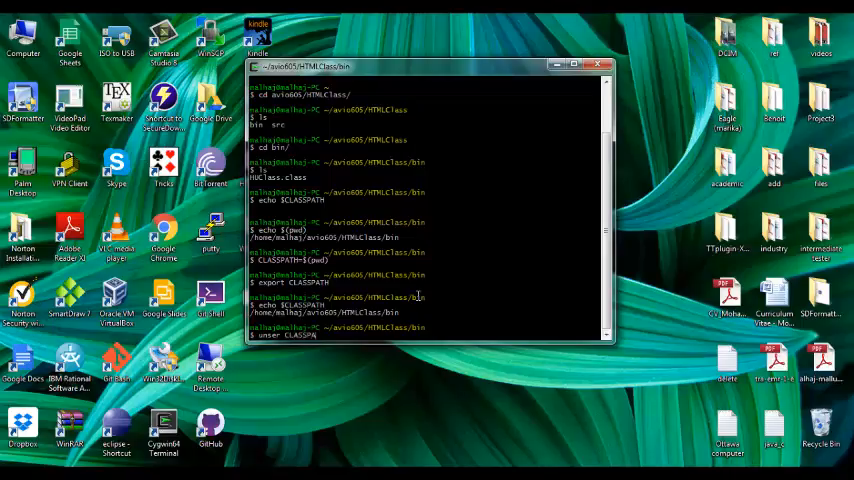
Run the mistyped removal command, then enter unset CLASSPATH to clear the variable.
key(Return)
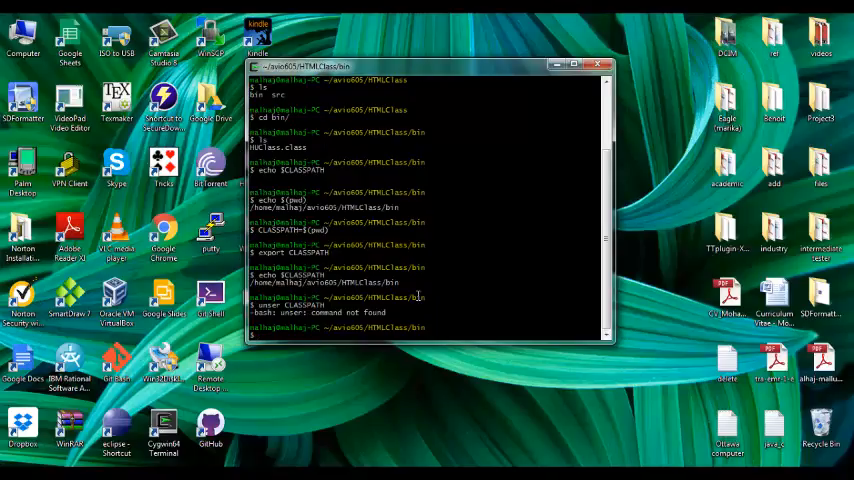
text(unser CLASSPATH)
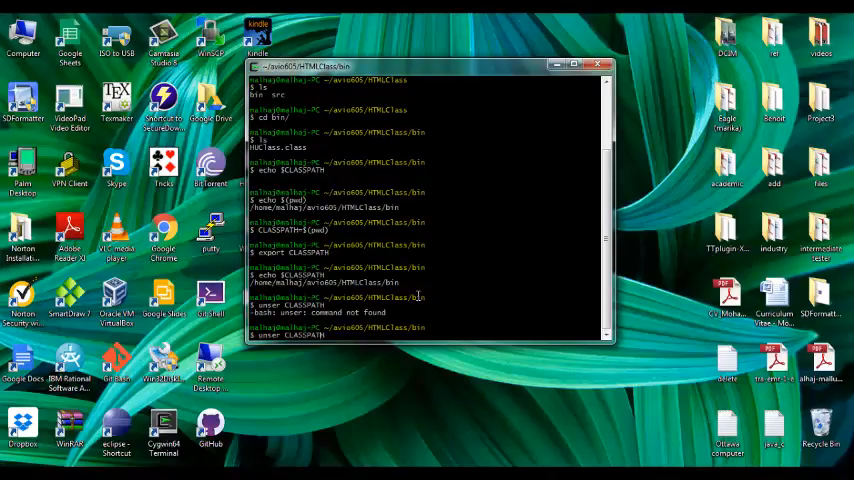